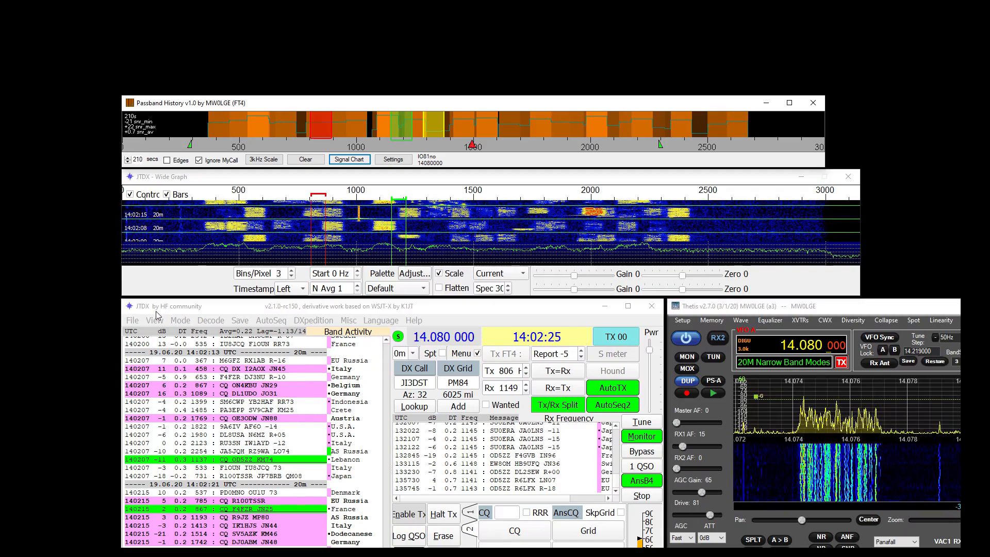
- View JTDX's Reporting settings showing the primary UDP server 127.0.0.1 port 2237 accepting requests
{"action": "left_click", "coordinate": [131, 320]}
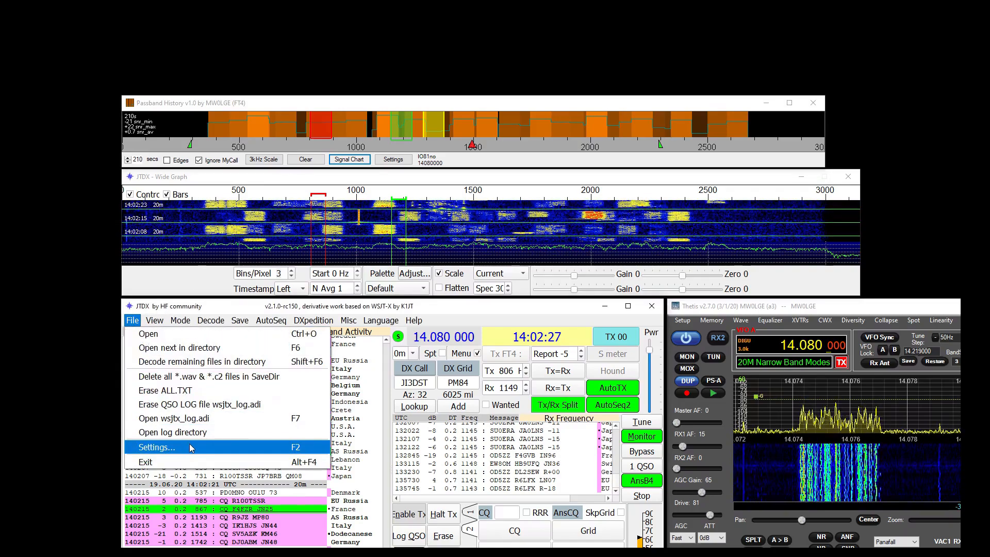
{"action": "left_click", "coordinate": [156, 446]}
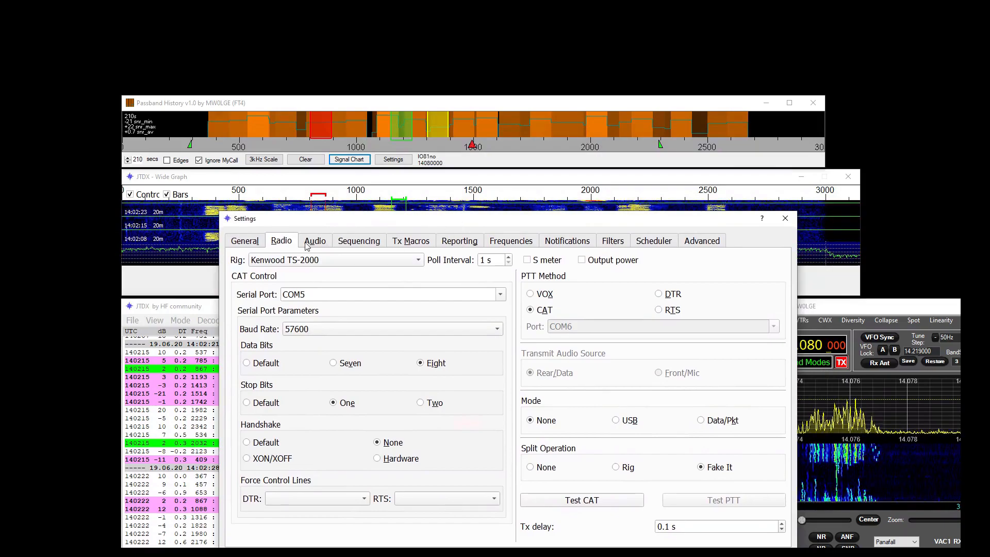
{"action": "left_click", "coordinate": [459, 241]}
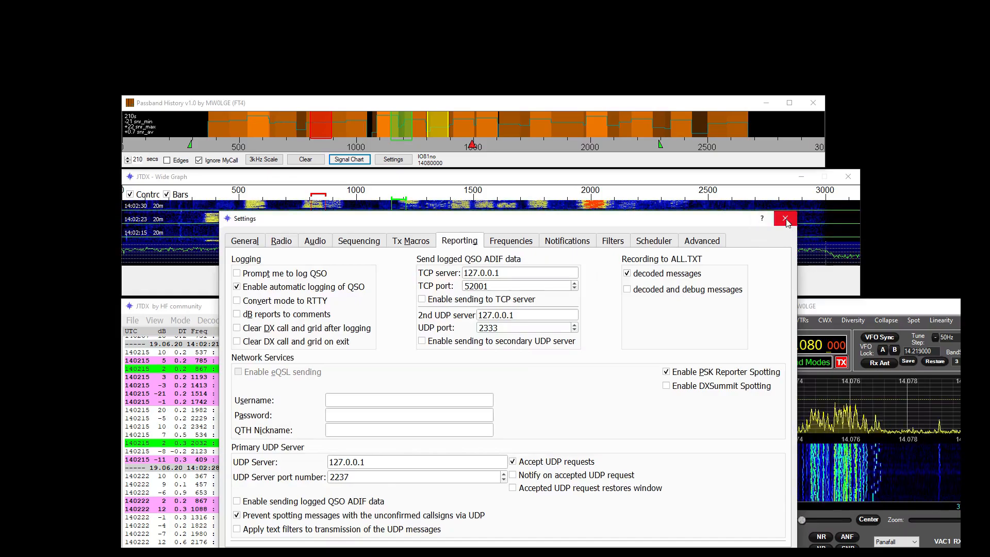
{"action": "left_click", "coordinate": [786, 218]}
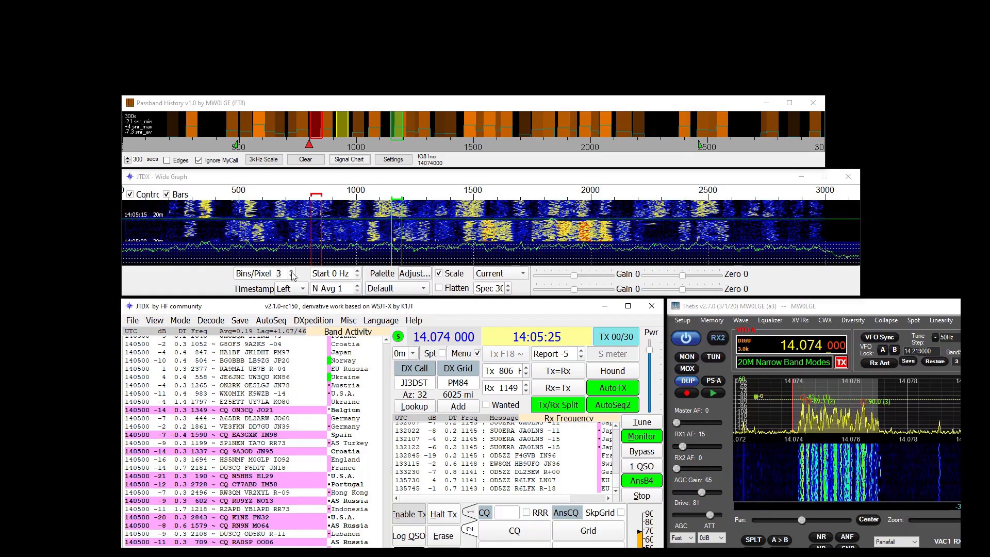
- Widen the waterfall's frequency range and toggle the history's fixed 3 kHz scale
{"action": "left_click", "coordinate": [292, 270]}
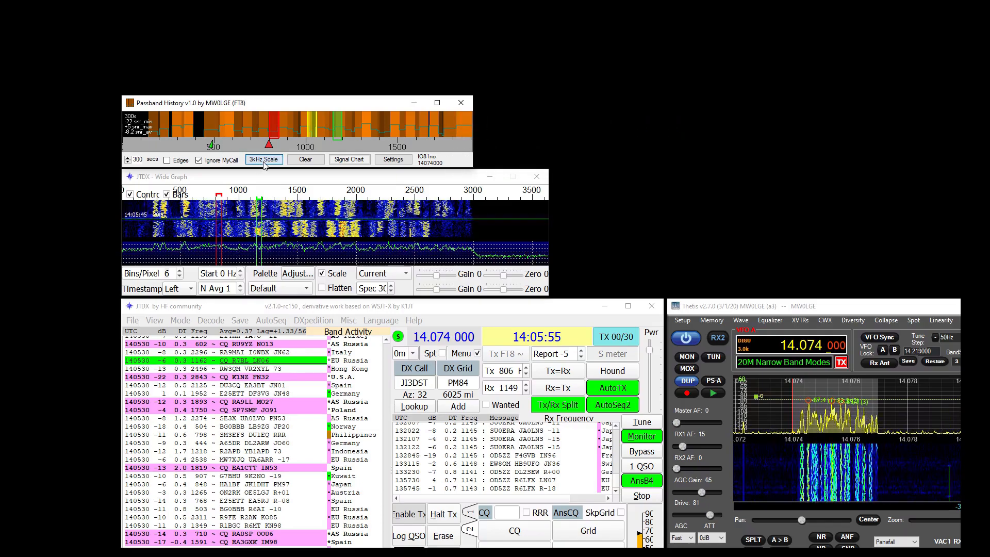
{"action": "left_click", "coordinate": [460, 102]}
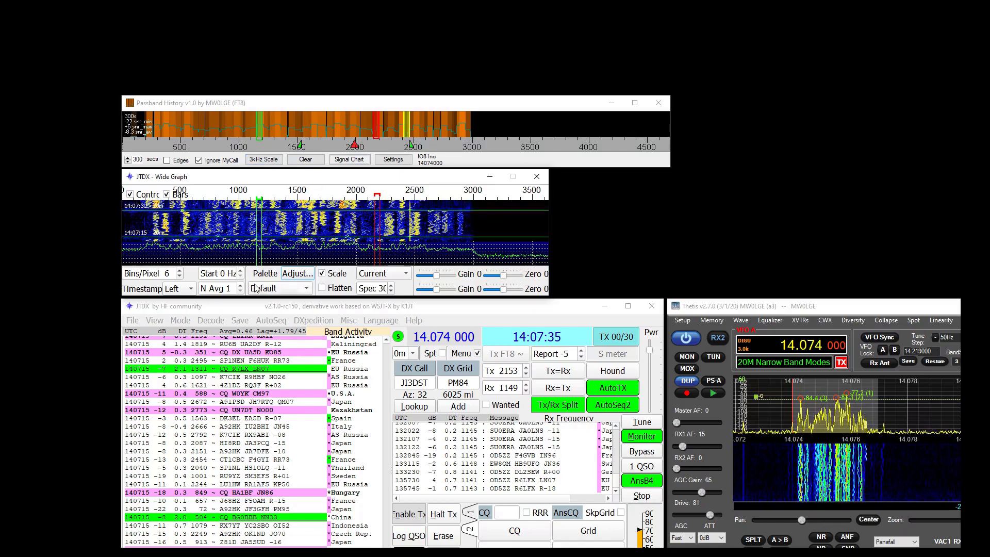
- Lower the Wide Graph Bins/Pixel value to 4
{"action": "left_click", "coordinate": [180, 269]}
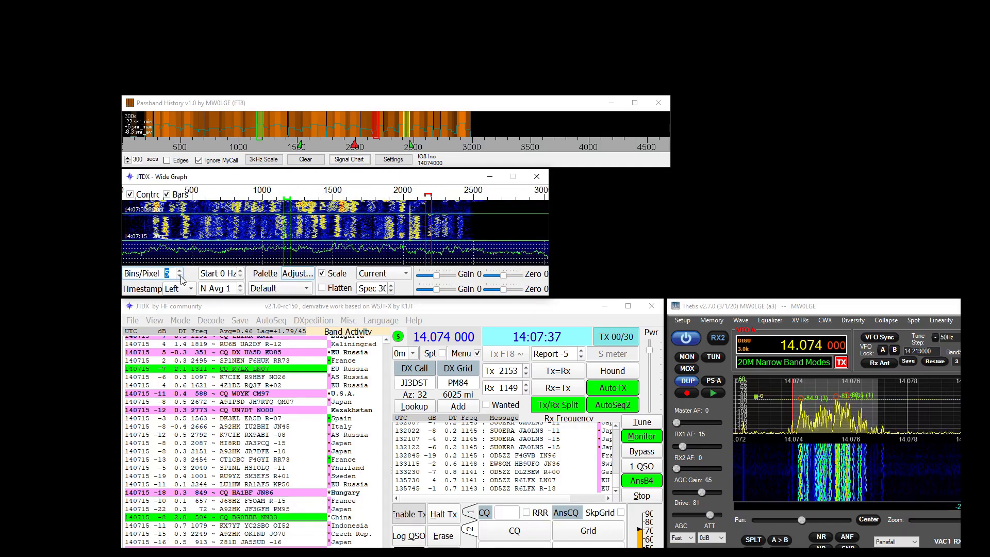
{"action": "left_click", "coordinate": [179, 277]}
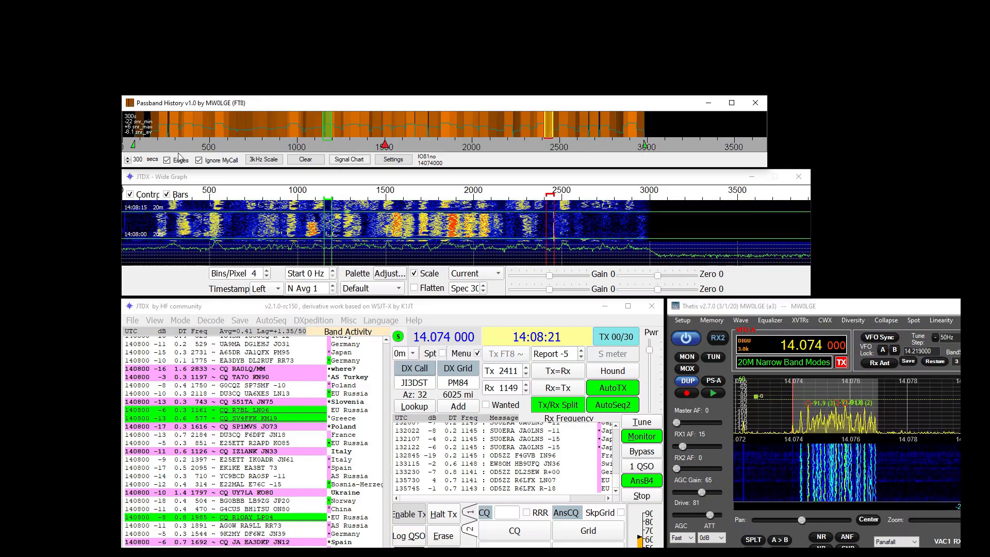
- Adjust the Passband History window so its 0–3500 Hz scale lines up with the waterfall
{"action": "left_click", "coordinate": [168, 159]}
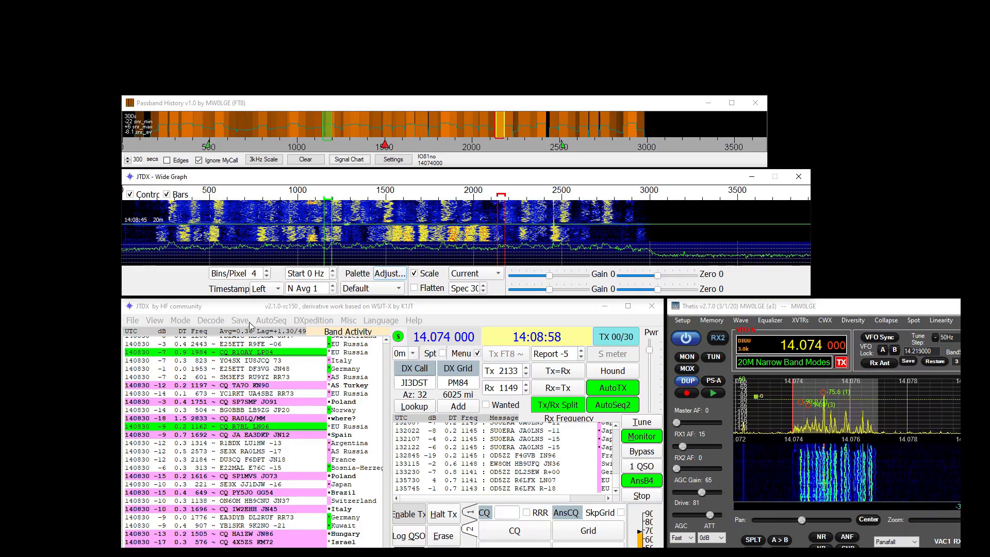
- Step JTDX's operating mode through JT65 and WSPR-2 to FT4 on 14.080
{"action": "left_click", "coordinate": [181, 320]}
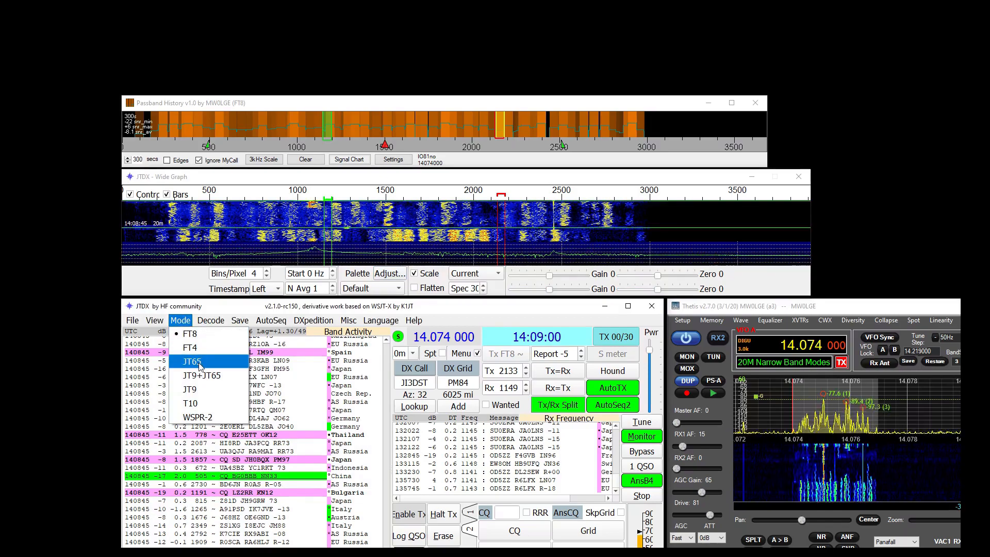
{"action": "left_click", "coordinate": [191, 361]}
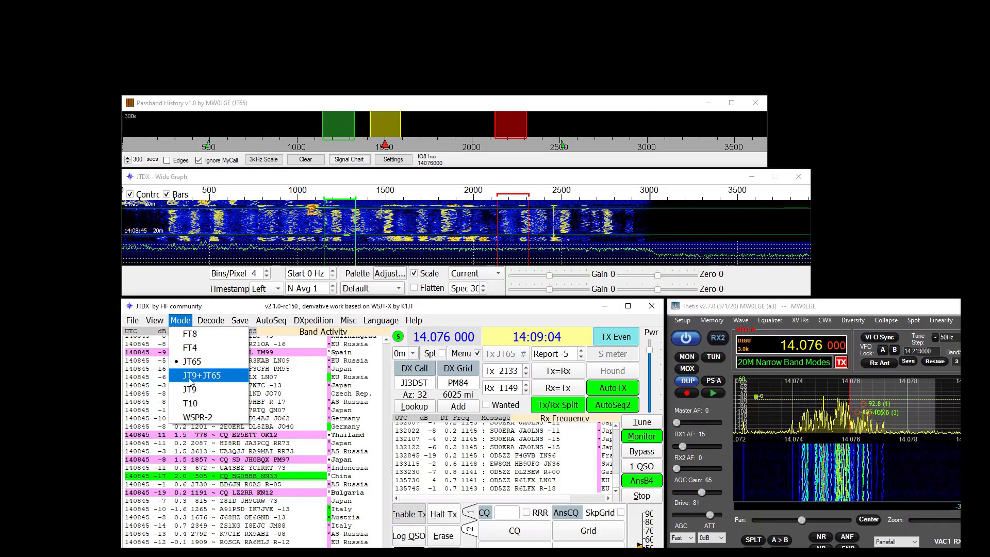
{"action": "left_click", "coordinate": [190, 390]}
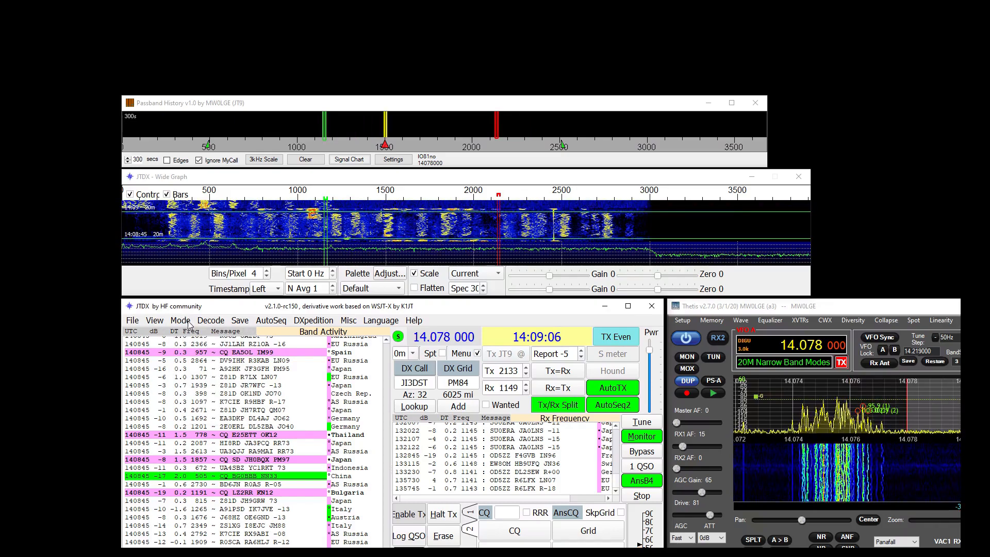
{"action": "left_click", "coordinate": [179, 320]}
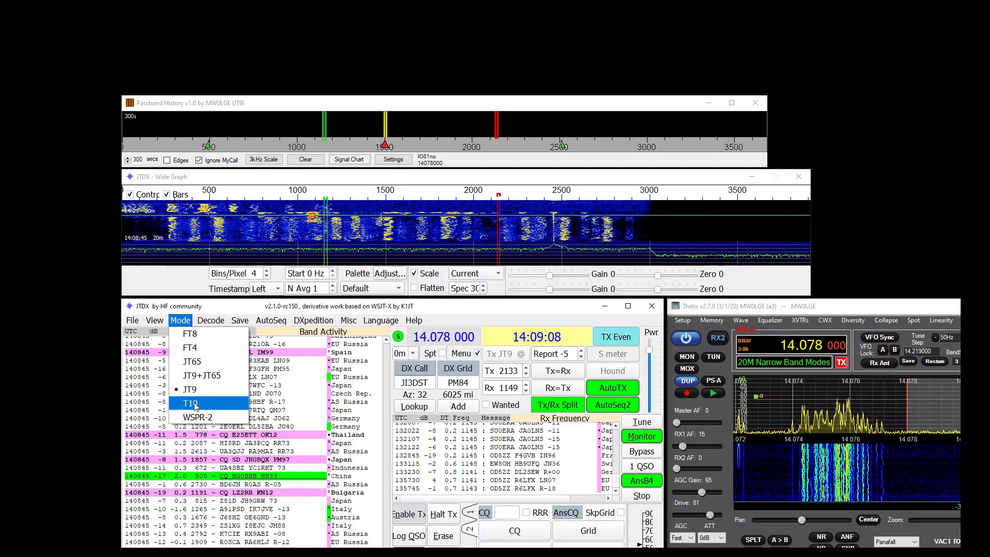
{"action": "left_click", "coordinate": [198, 417]}
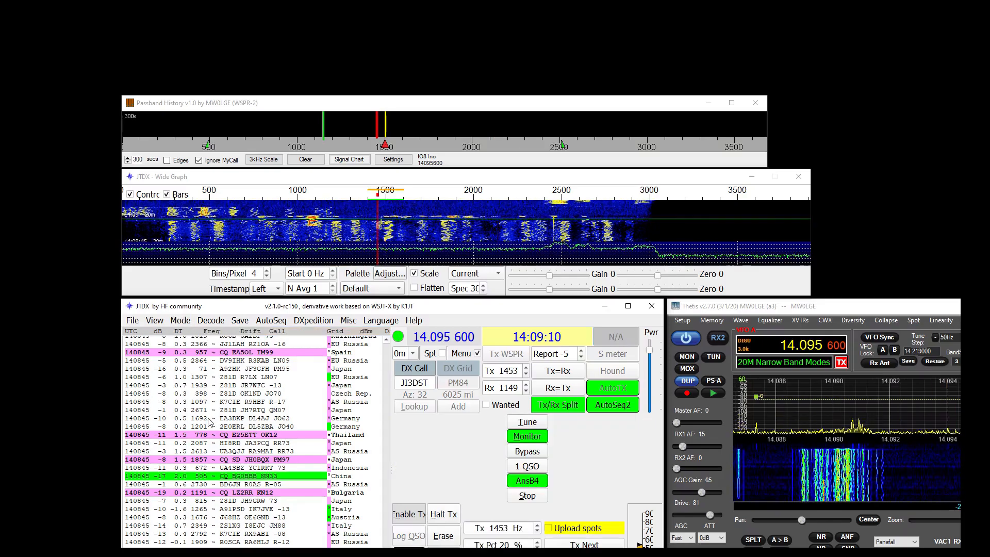
{"action": "left_click", "coordinate": [180, 319]}
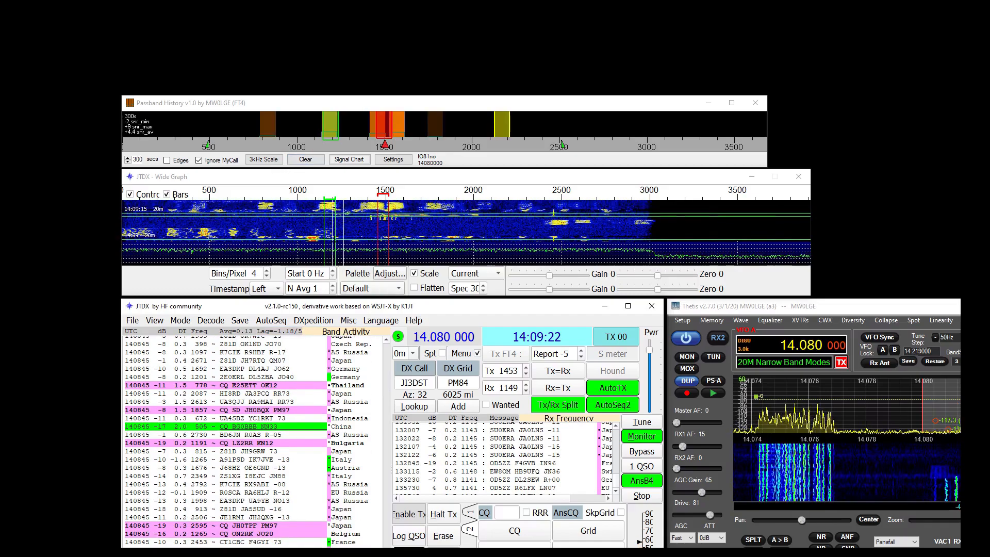
- Clear the Passband History so only the new FT4 signals show
{"action": "left_click", "coordinate": [305, 159]}
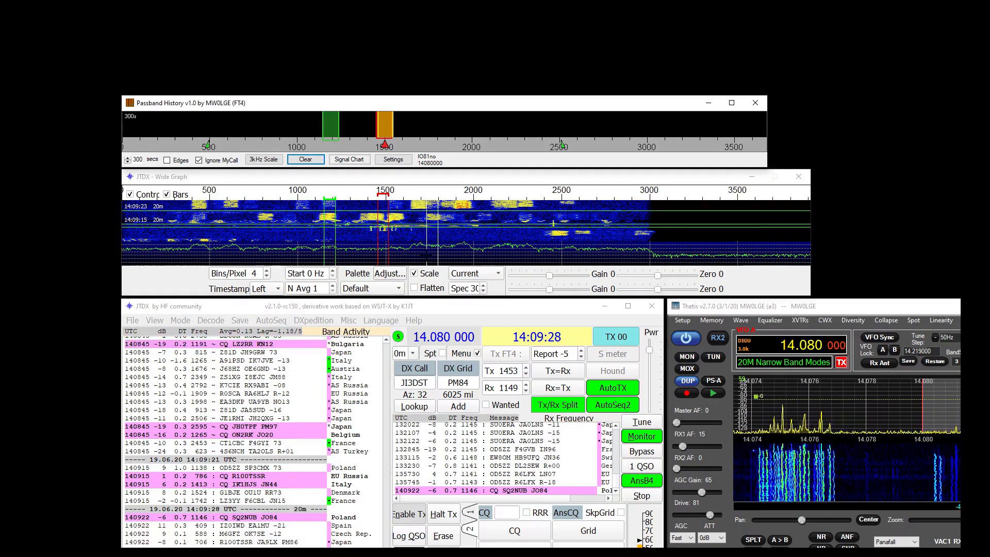
{"action": "left_click", "coordinate": [392, 159]}
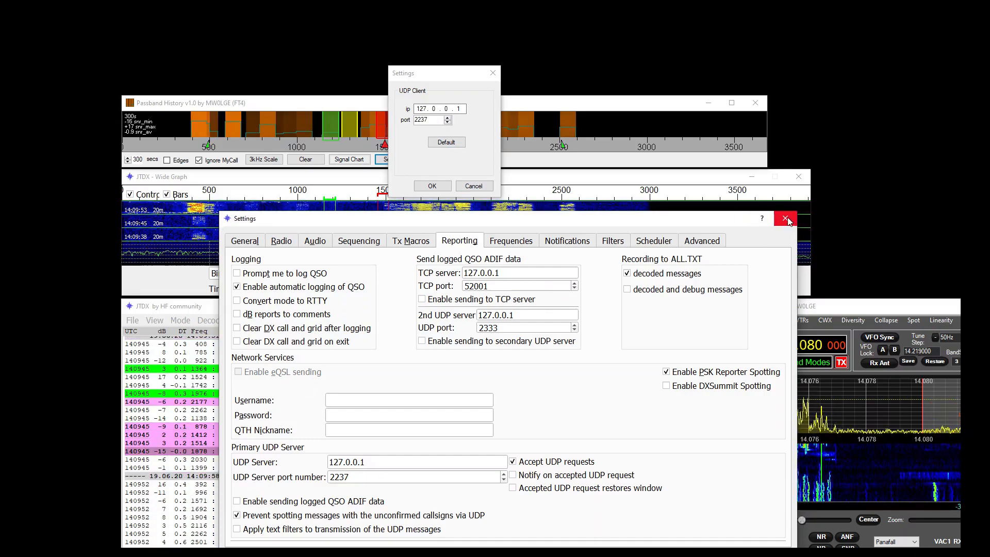
{"action": "left_click", "coordinate": [786, 218]}
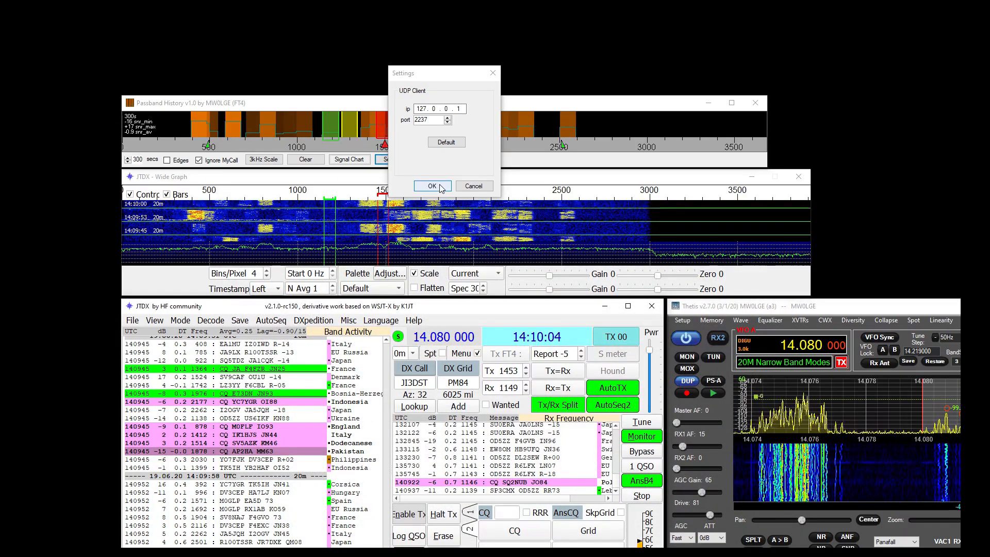
{"action": "left_click", "coordinate": [432, 186]}
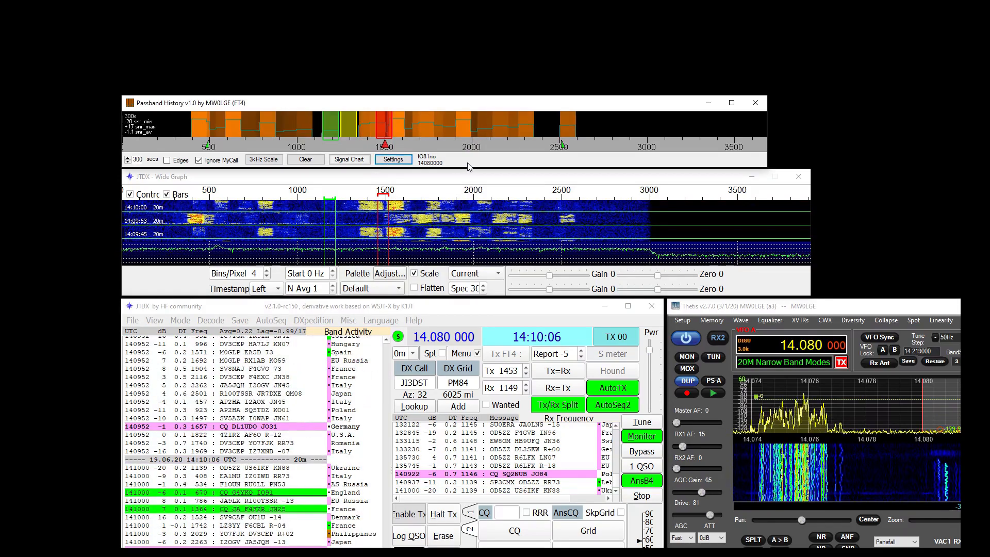
- View the signal history chart of SNR, distance and count, then close it
{"action": "left_click", "coordinate": [349, 158]}
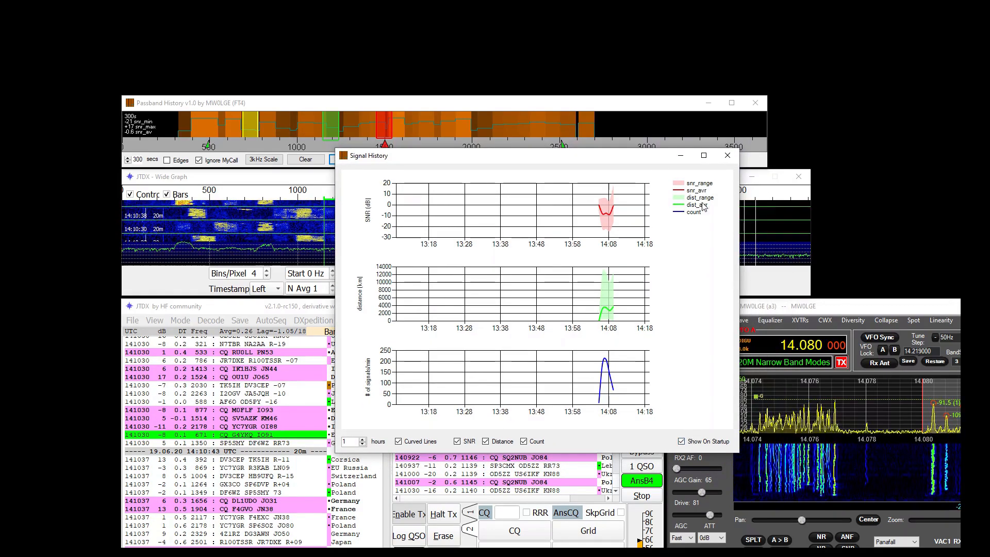
{"action": "left_click", "coordinate": [727, 156]}
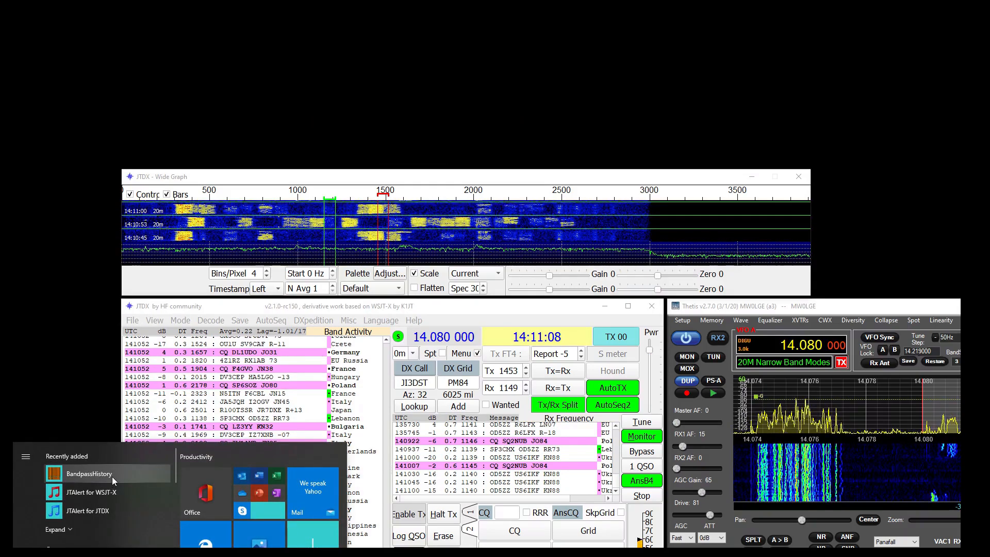
{"action": "left_click", "coordinate": [89, 474]}
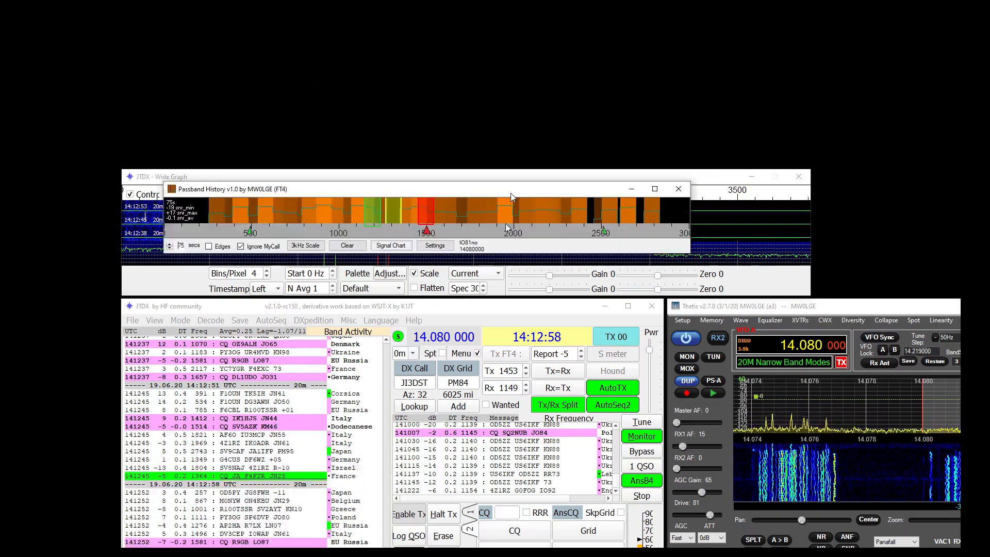
- Close Passband History and relaunch BandpassHistory from the Start menu at default positions
{"action": "left_click", "coordinate": [679, 189]}
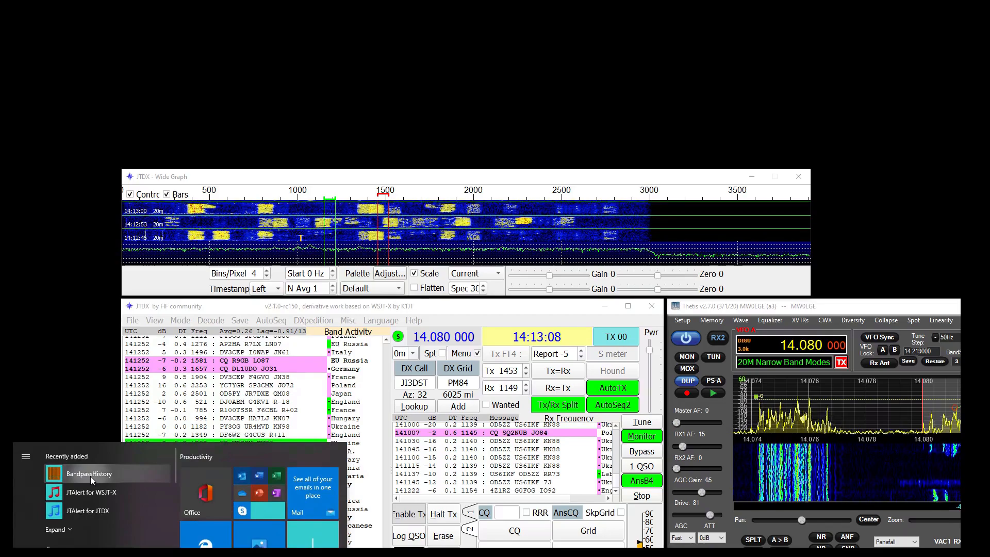
{"action": "left_click", "coordinate": [89, 473]}
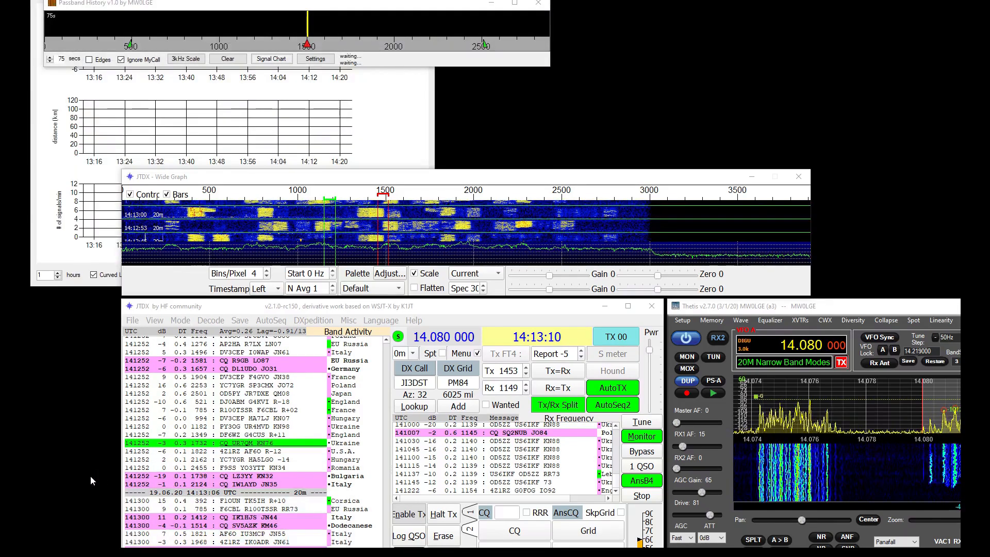